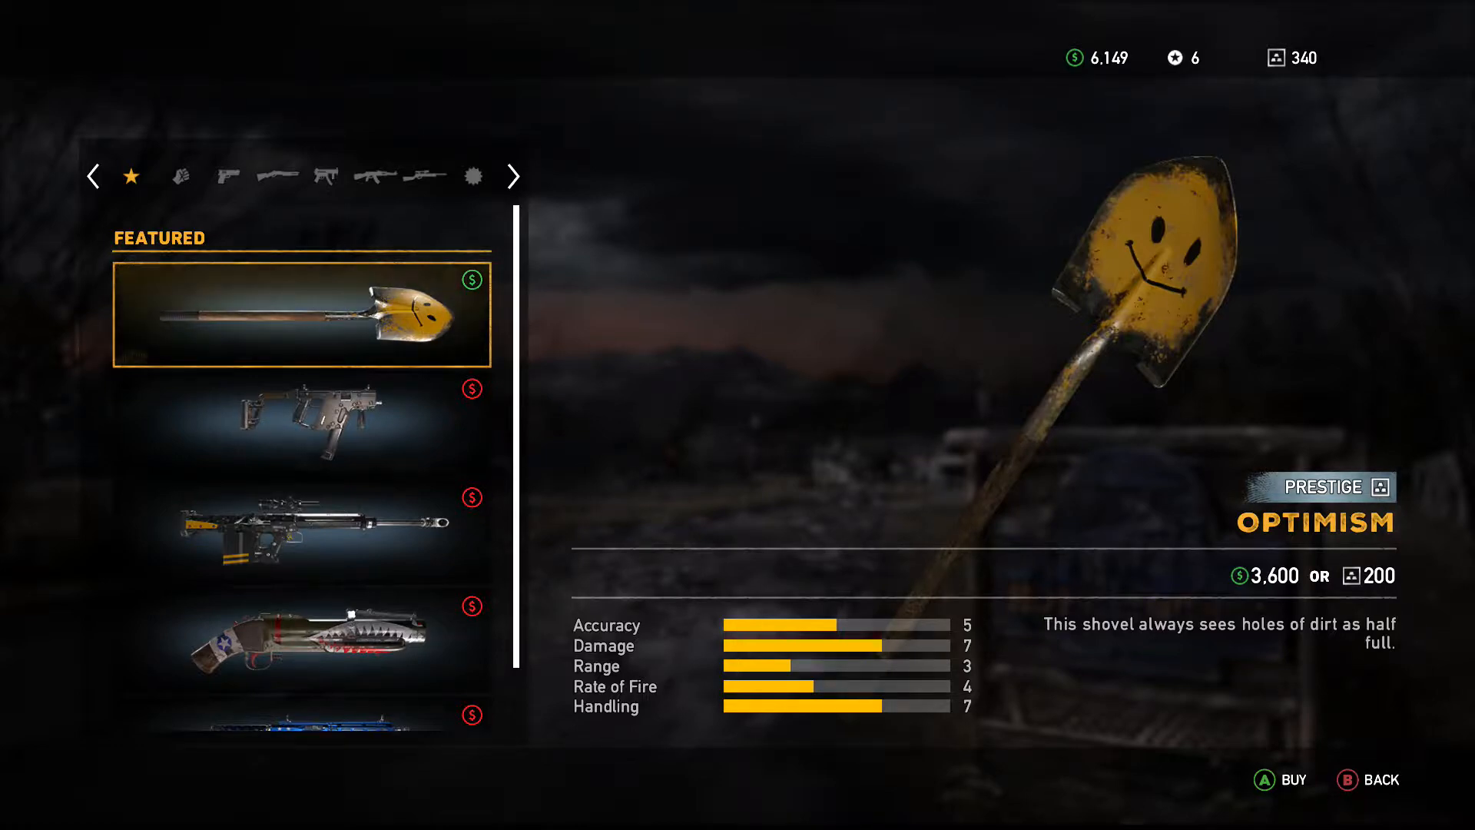
Step: Browse the shop from the featured Optimism shovel through sniper rifle skins to 308 Carbine "Old Flame"
left_click(472, 177)
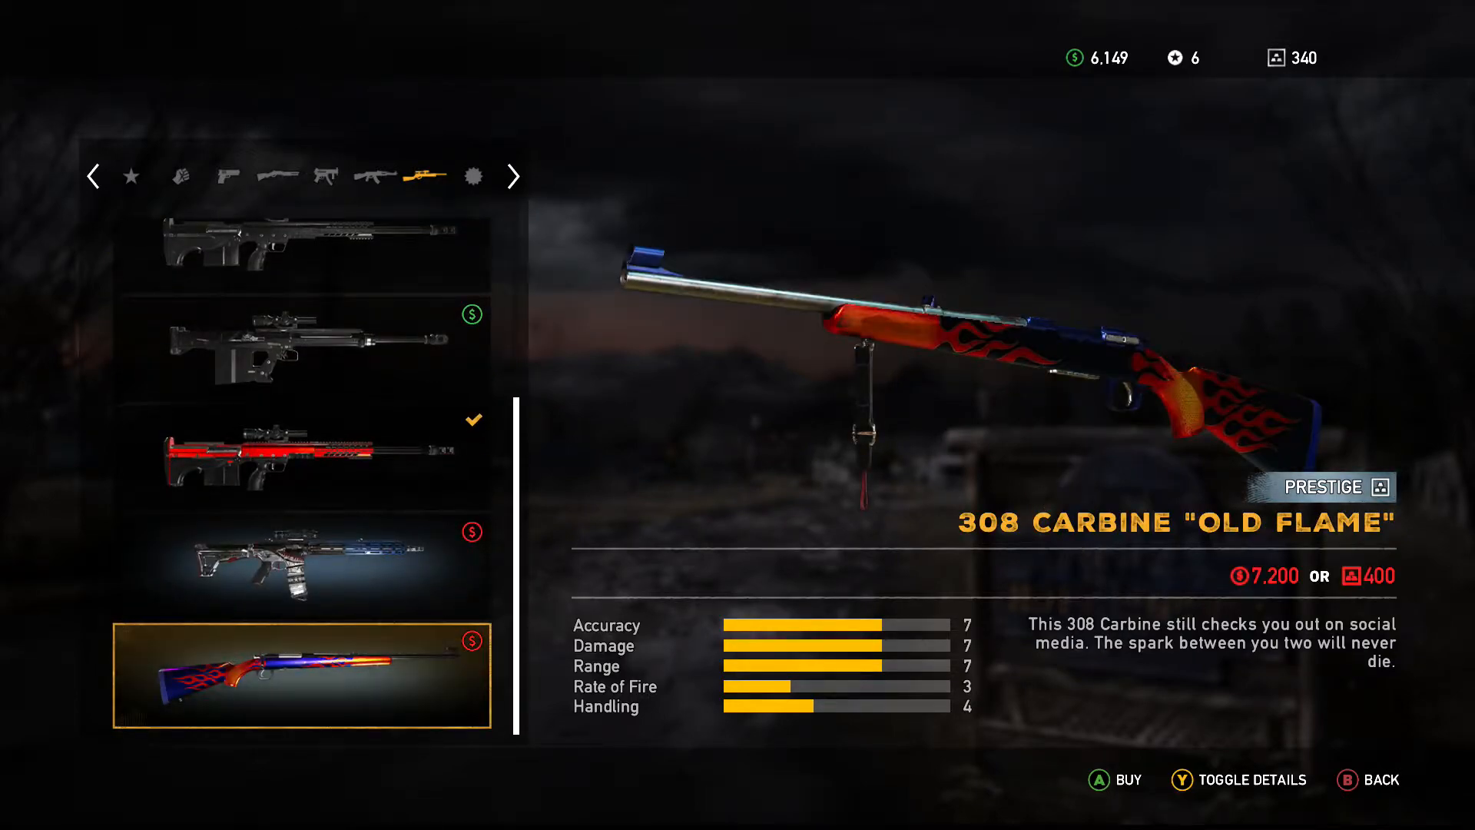
key("xbox")
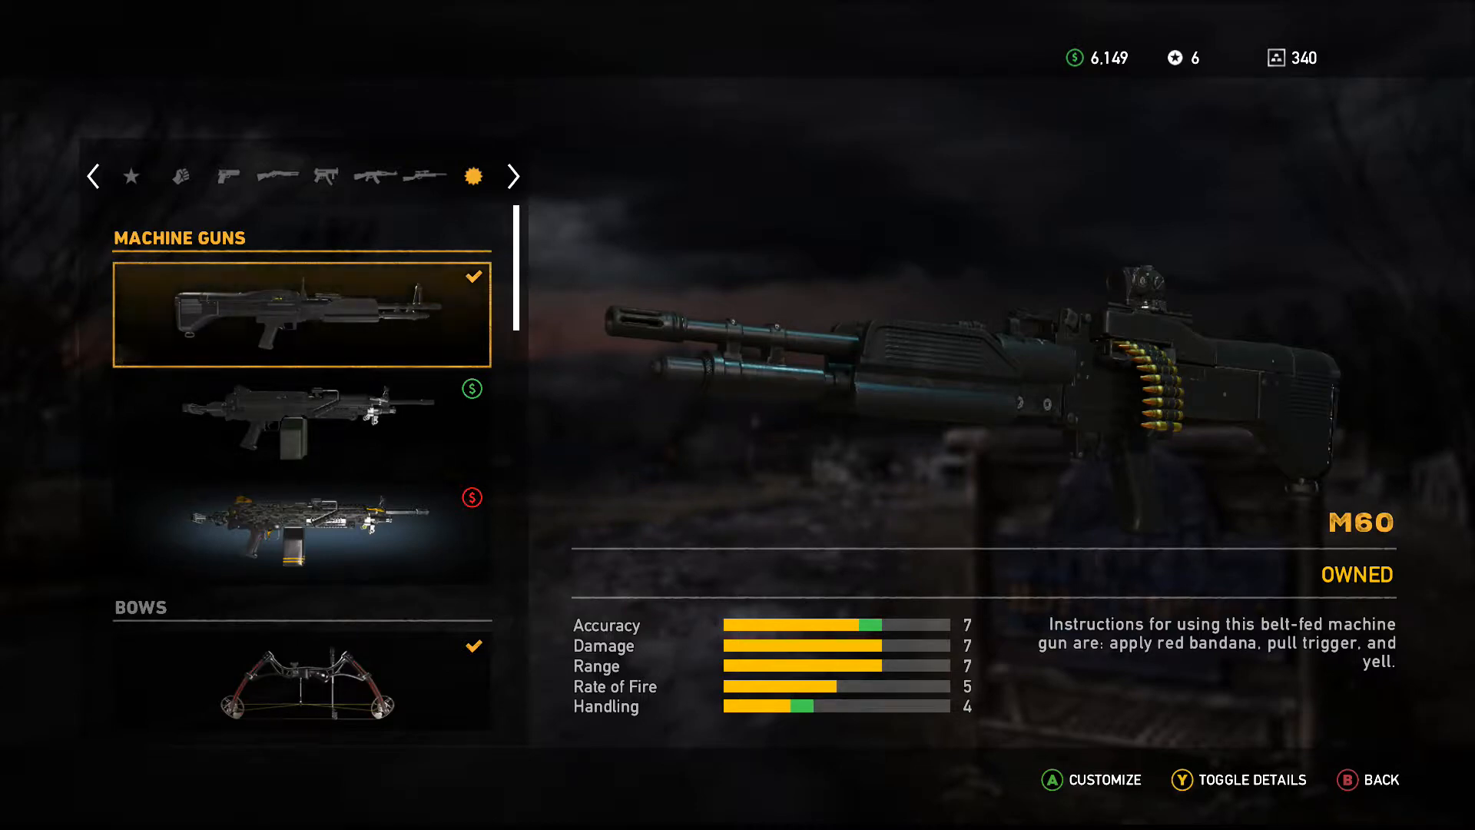
Step: Check ownership of M60, AR-CL "Sharkbite" and AR-C skins across the machine gun, sniper and rifle tabs
left_click(420, 176)
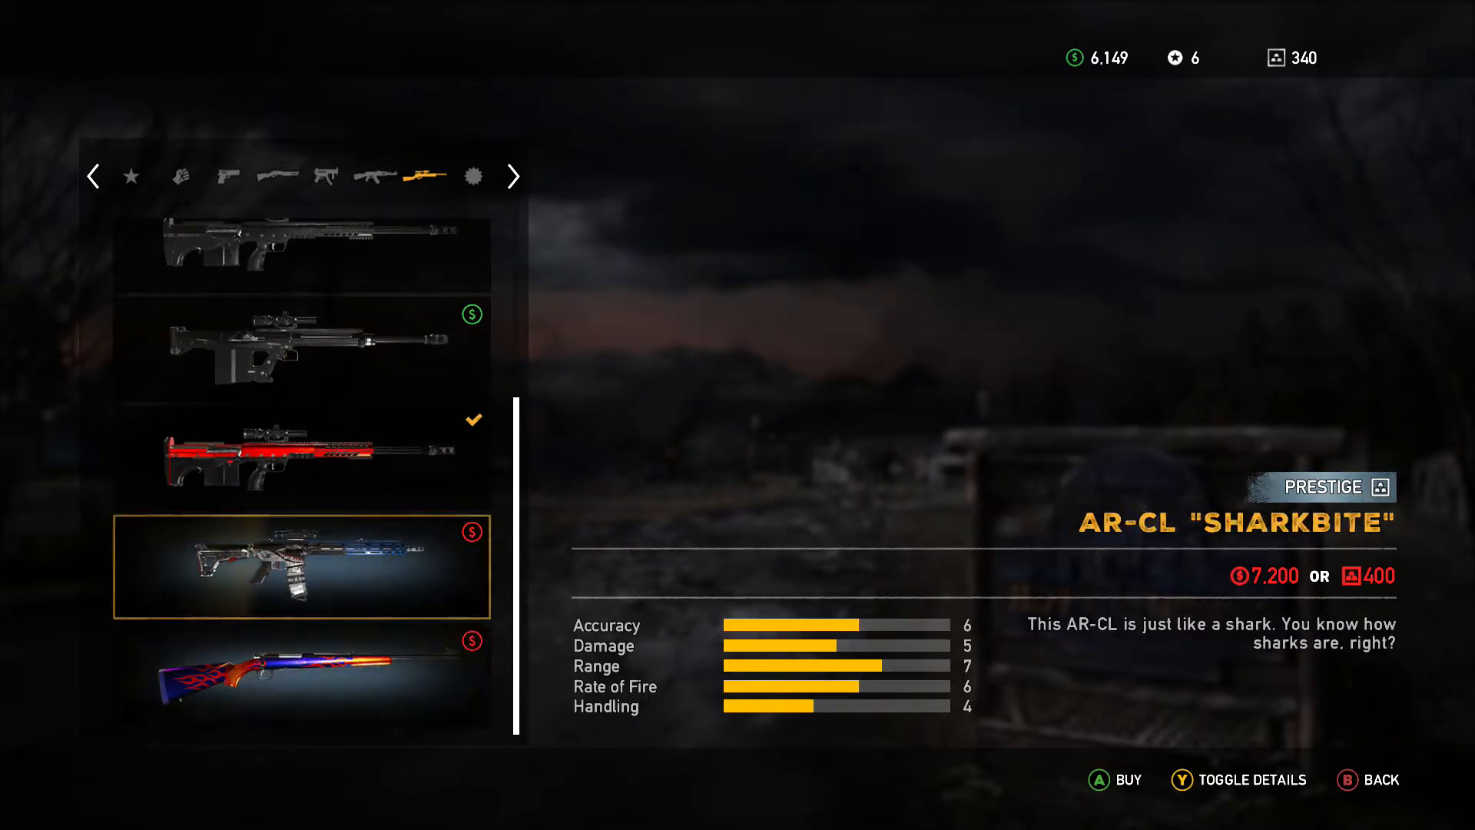
left_click(301, 676)
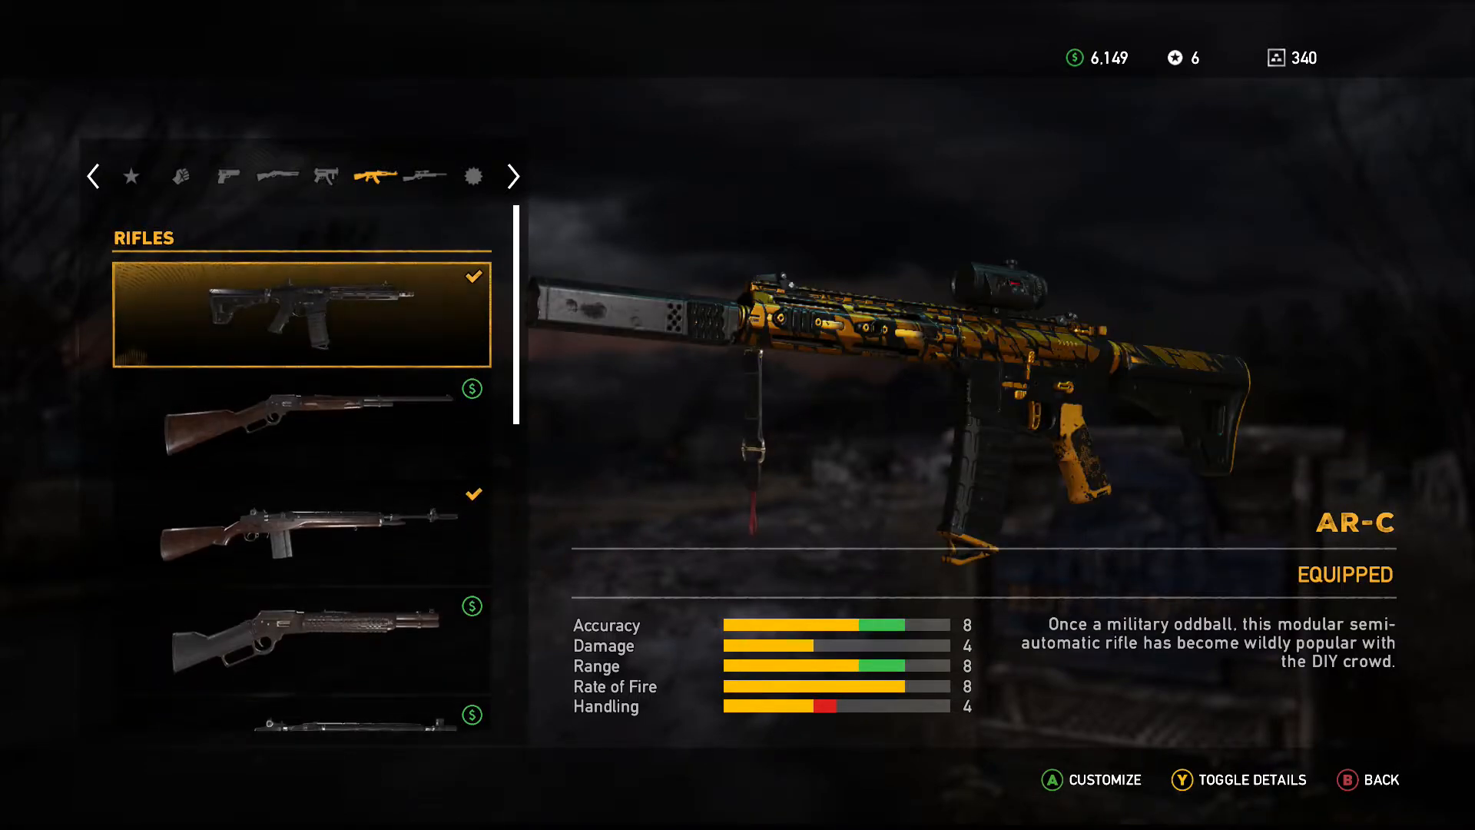
scroll("down", 3)
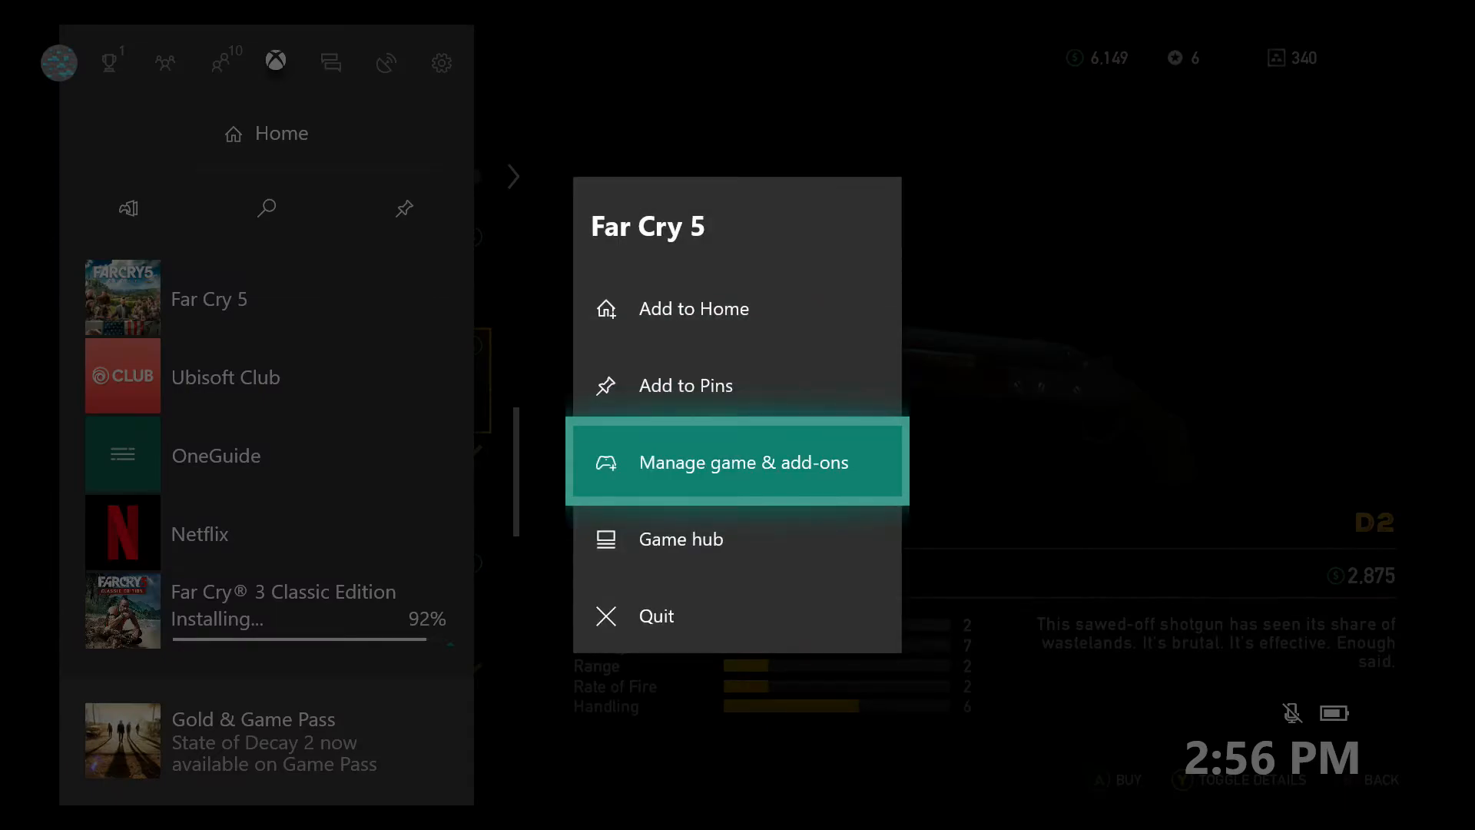
Step: Open Manage game & add-ons for Far Cry 5 to list its 10 MB add-on skins
left_click(737, 462)
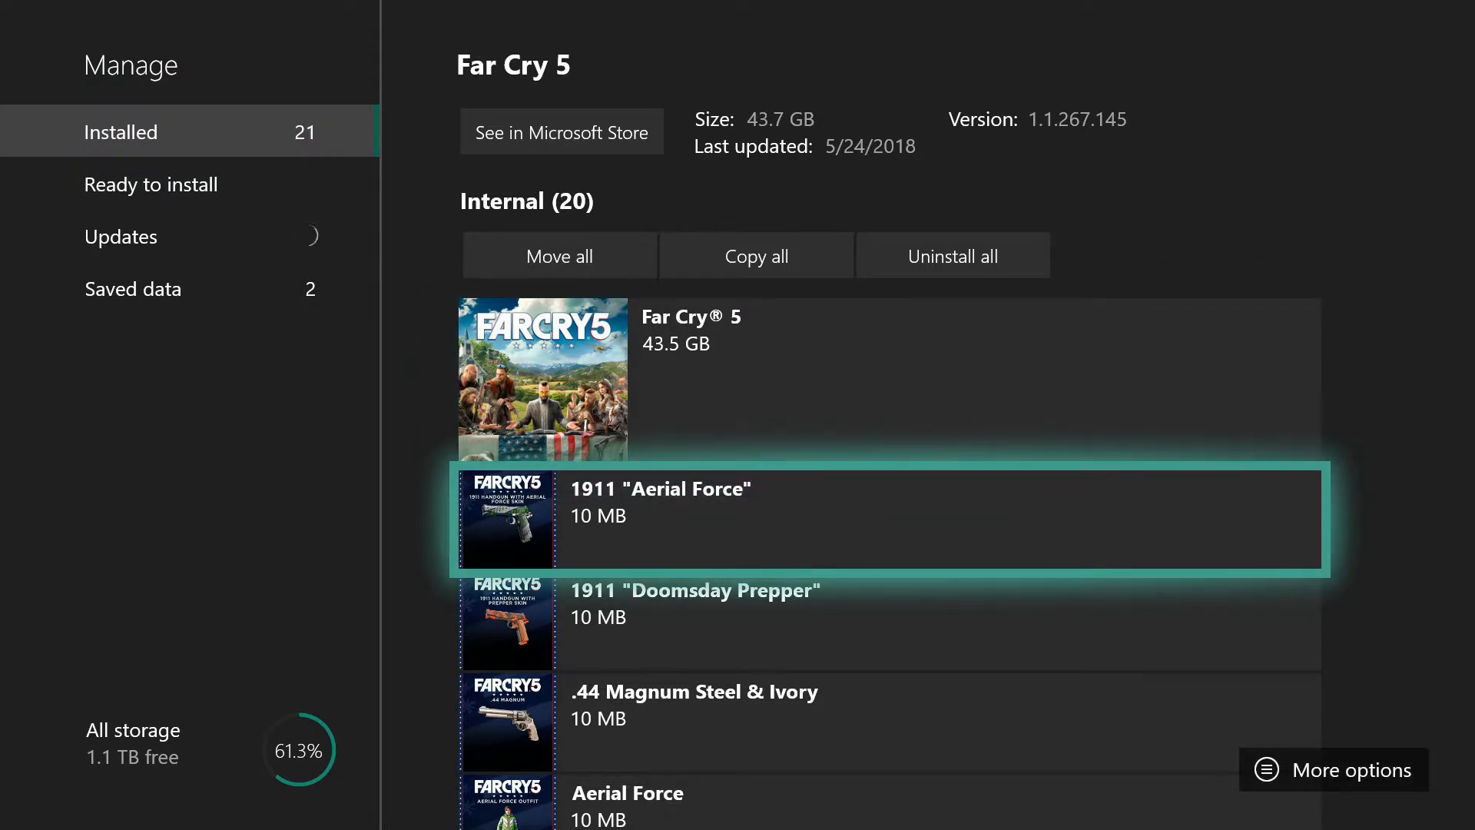
scroll("down", 3)
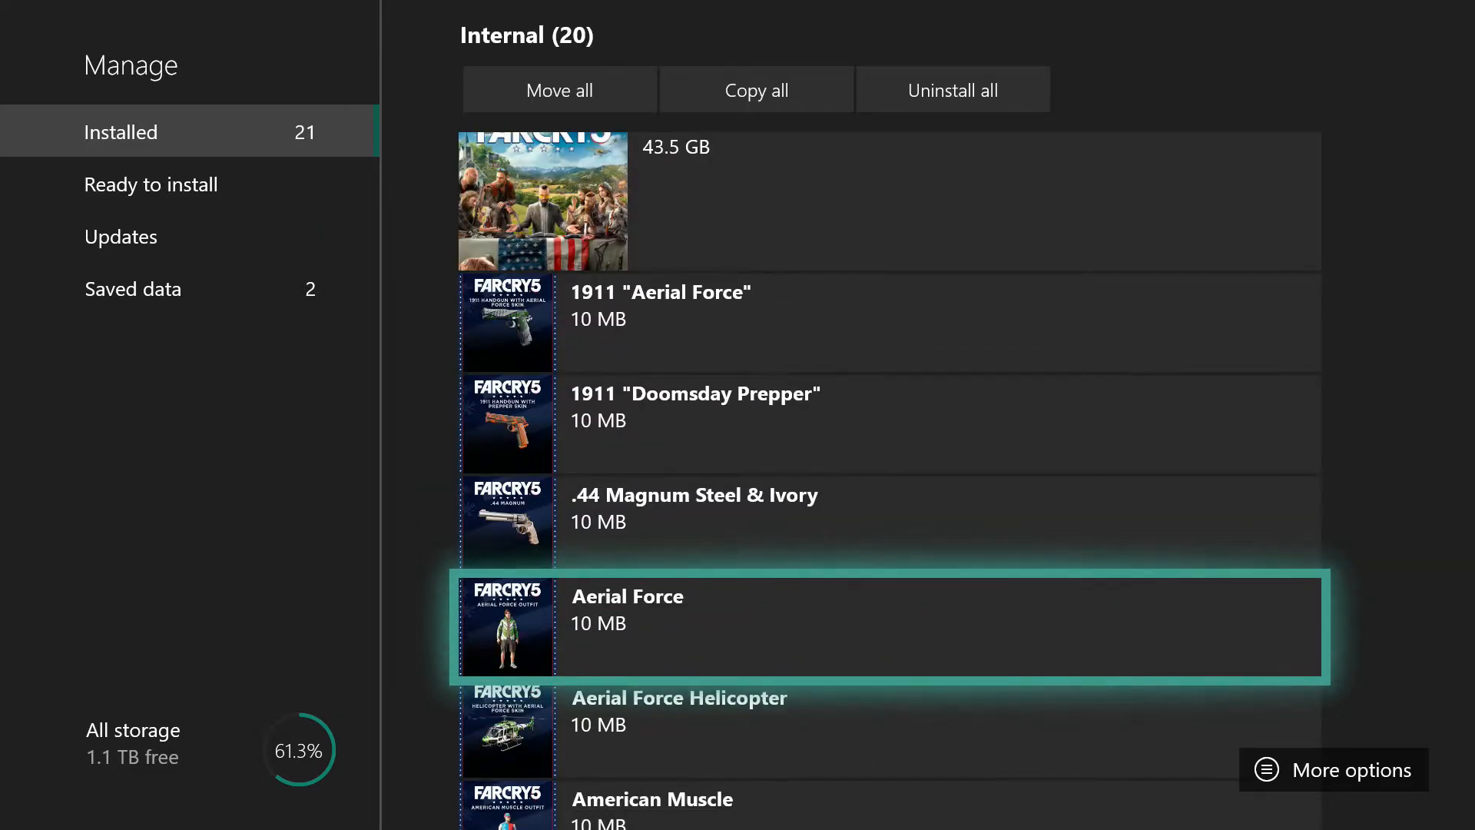
scroll("down", 3)
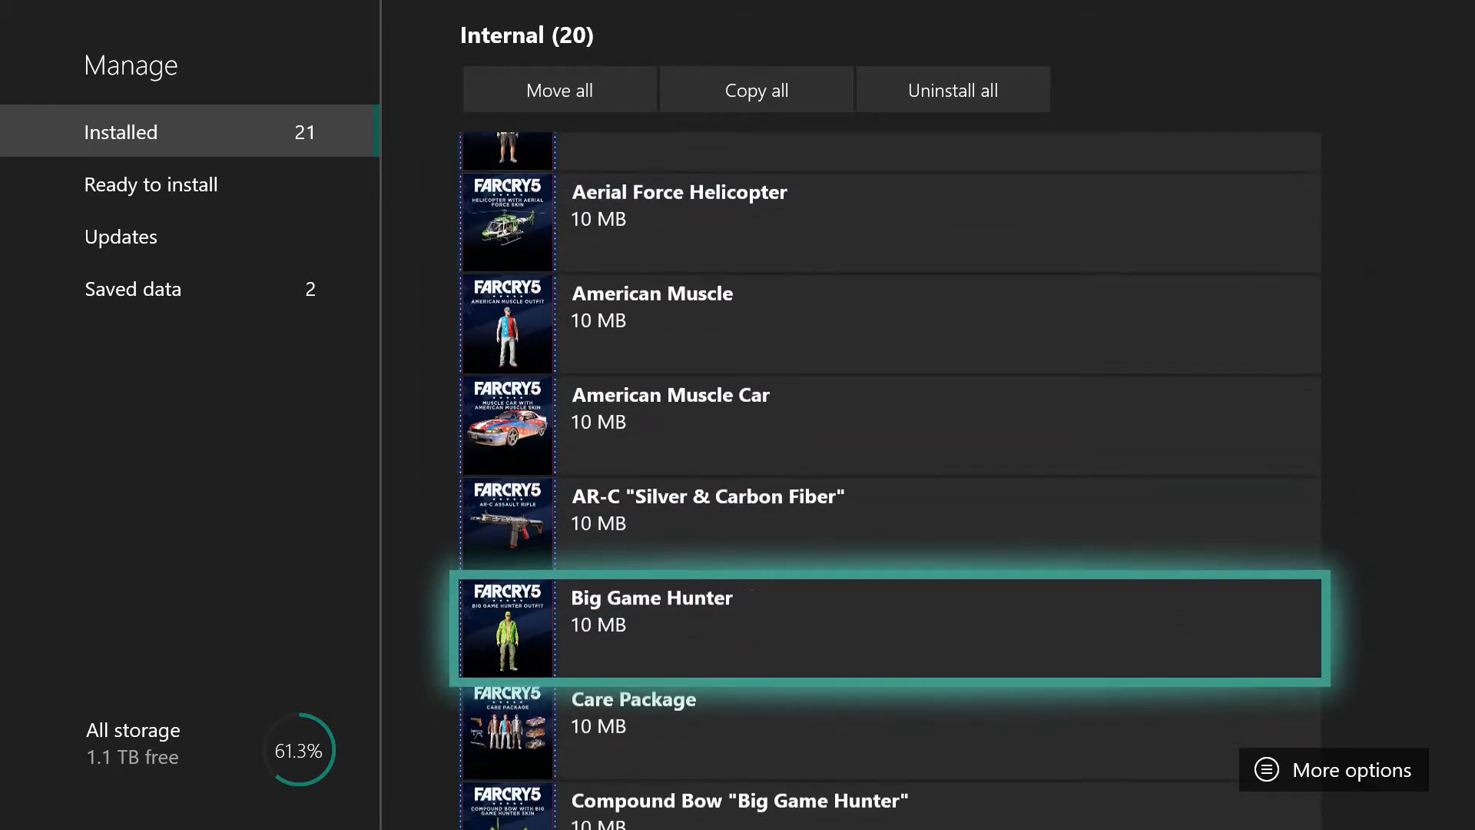
scroll("down", 3)
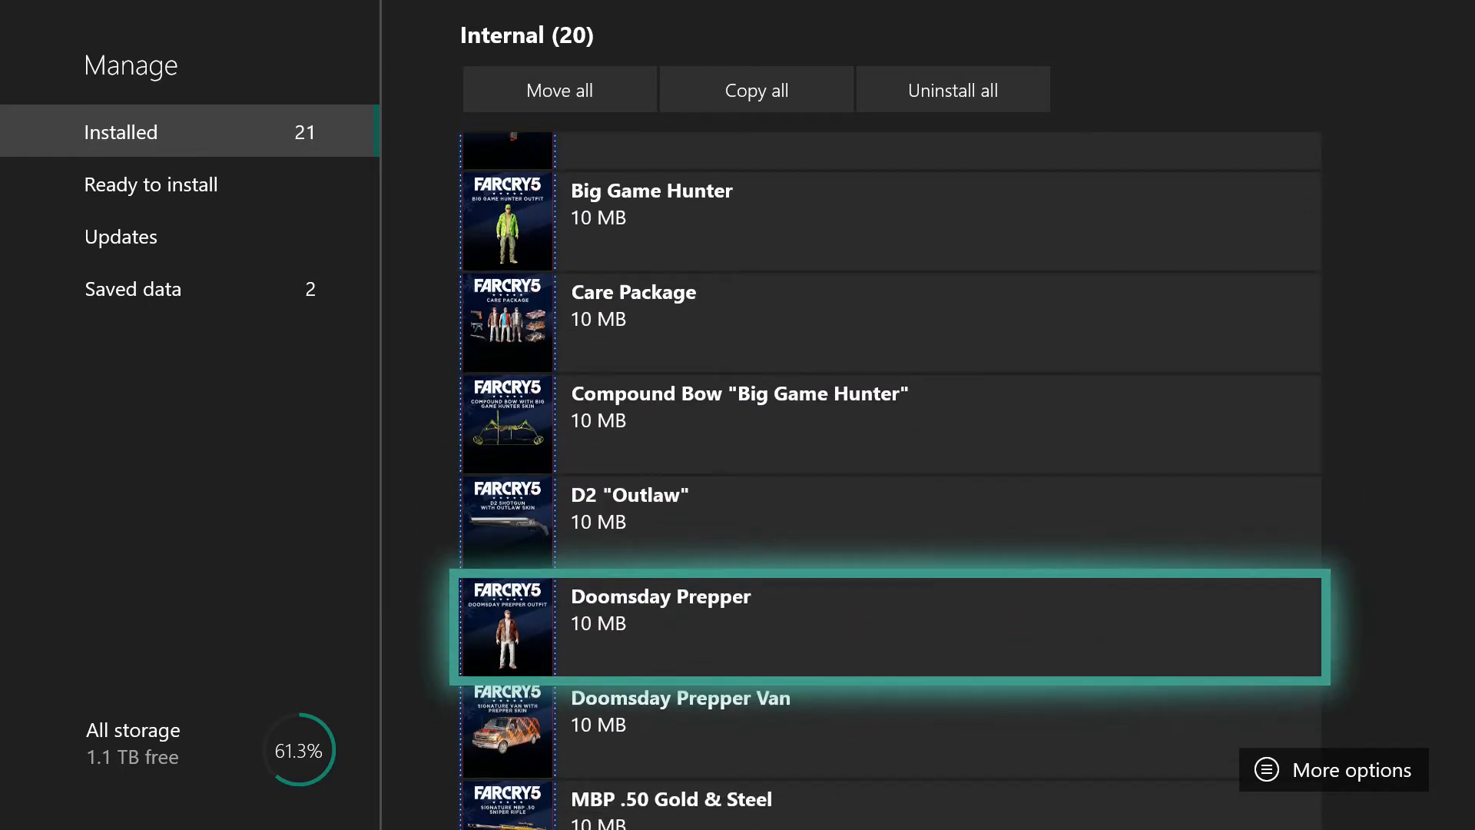
scroll("down", 3)
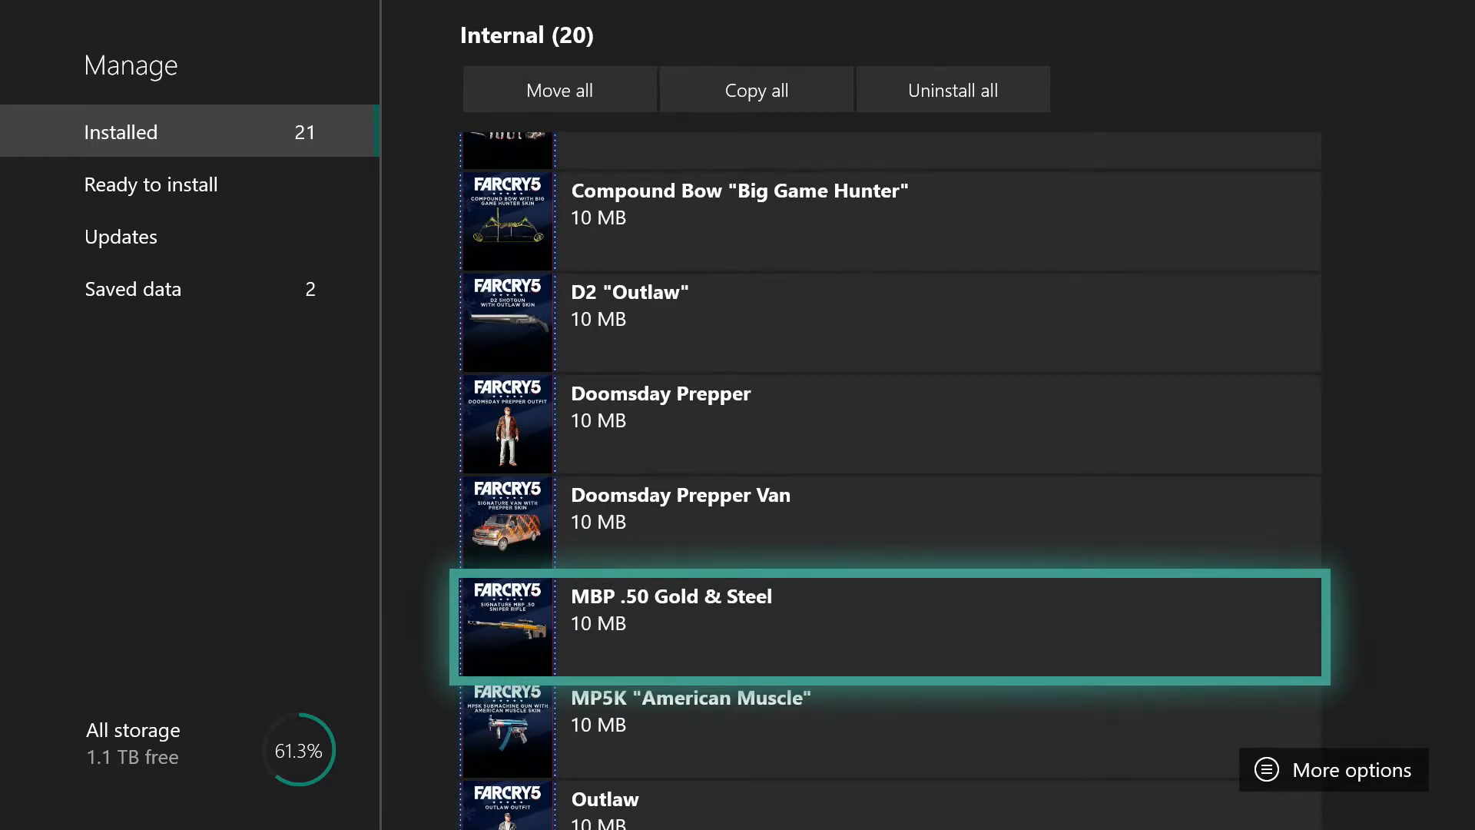
scroll("down", 3)
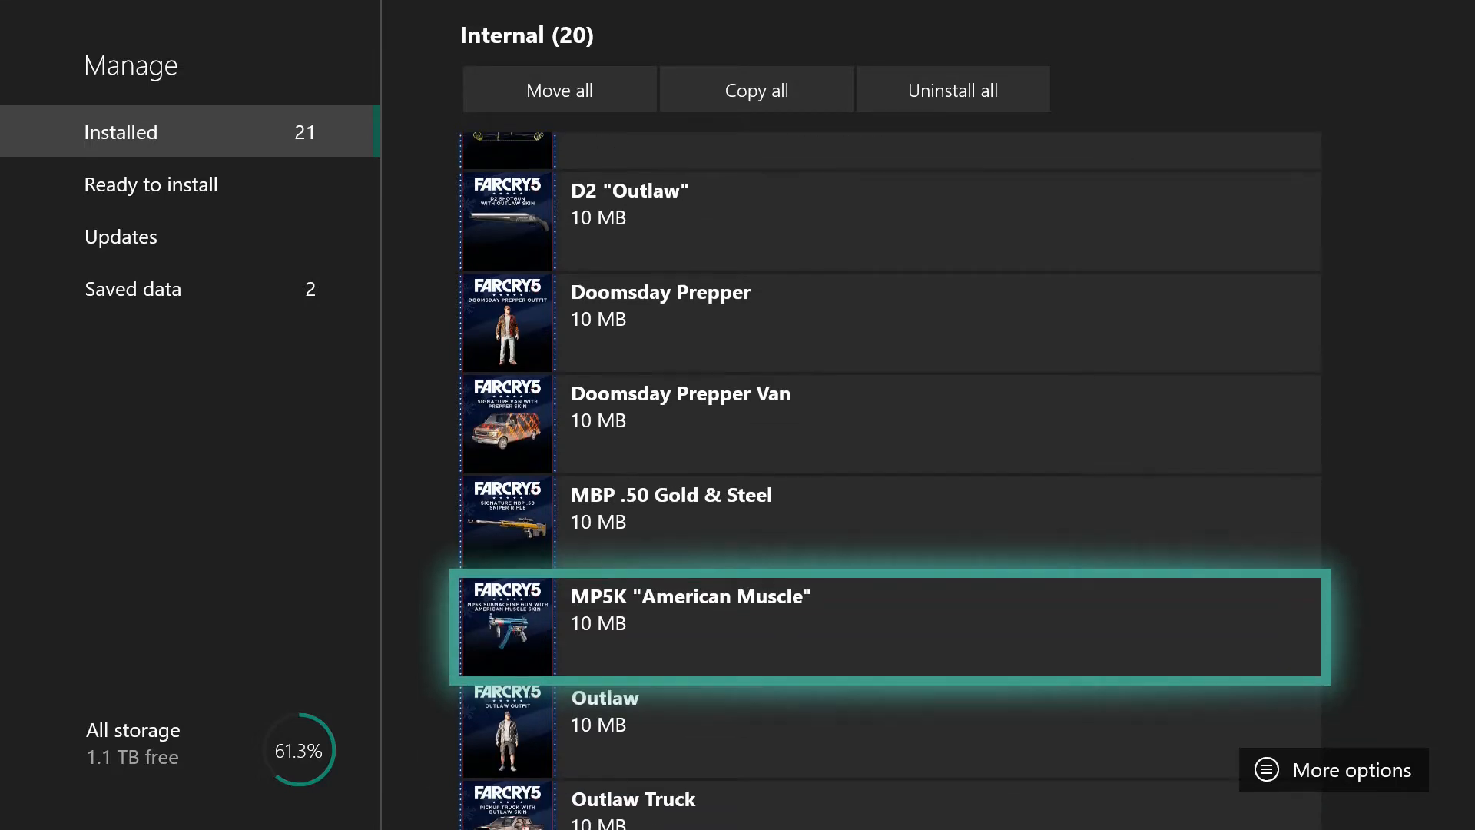
scroll("down", 3)
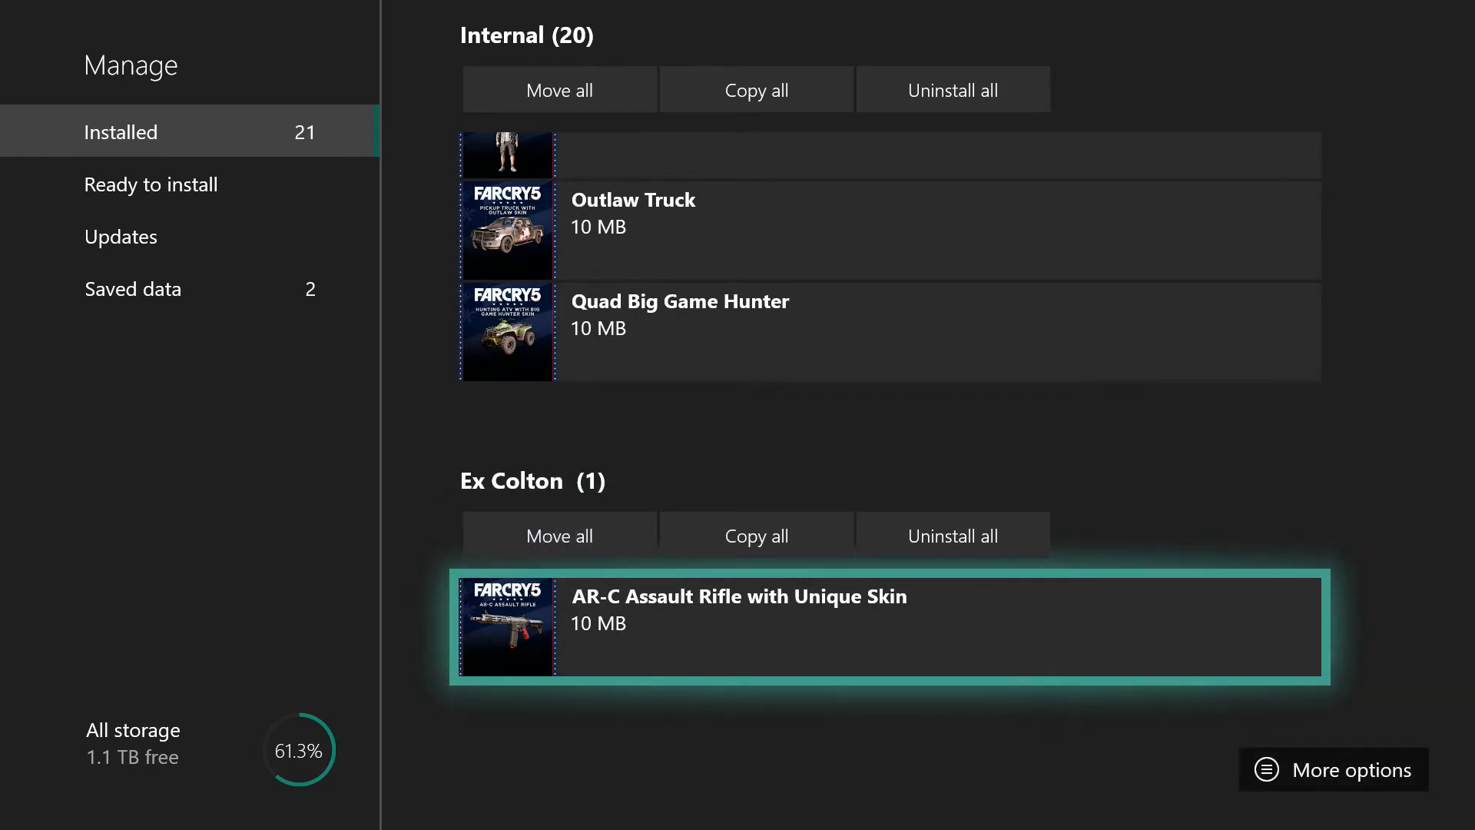
scroll("down", 3)
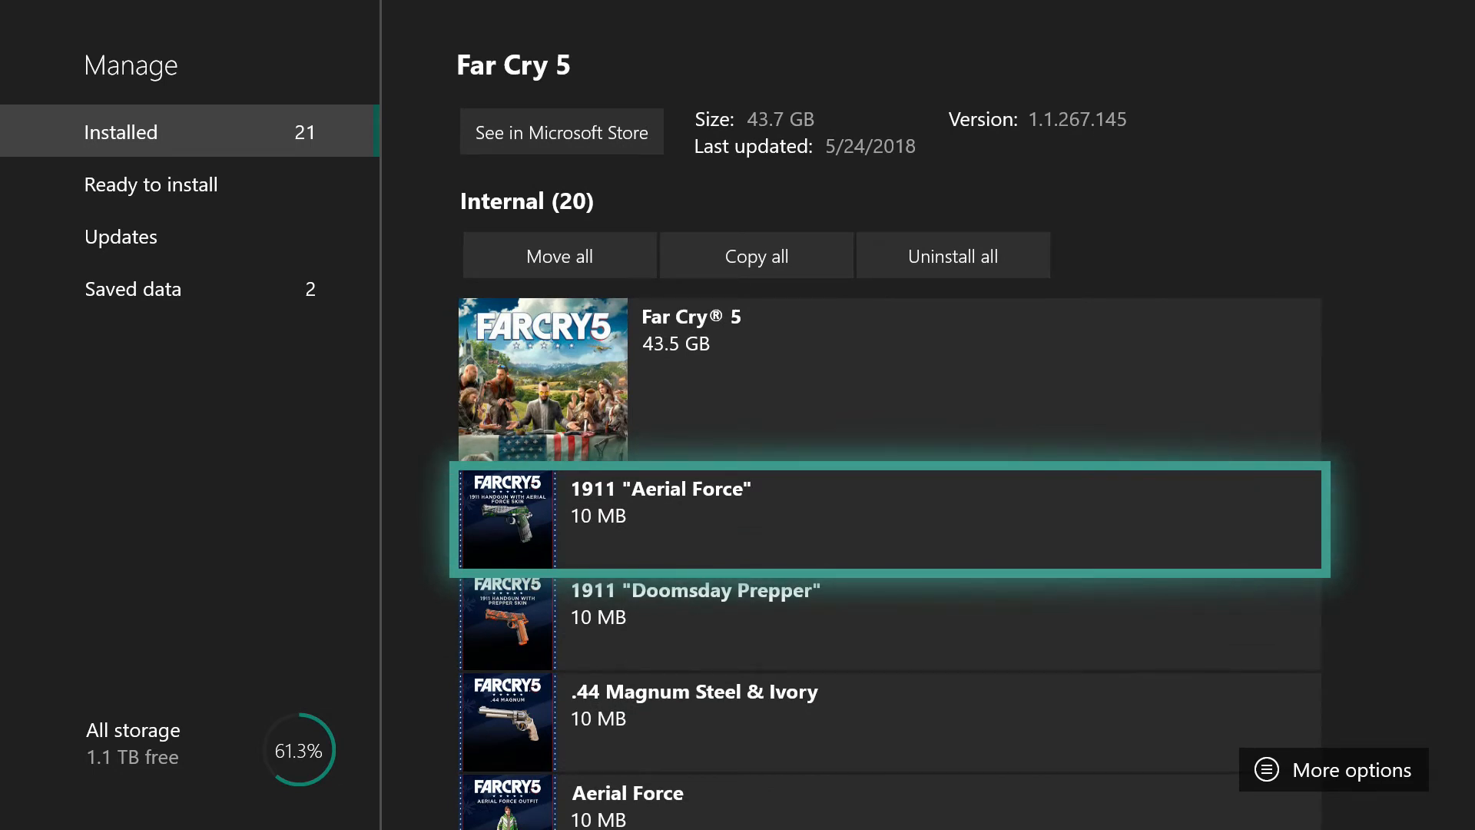
left_click(151, 183)
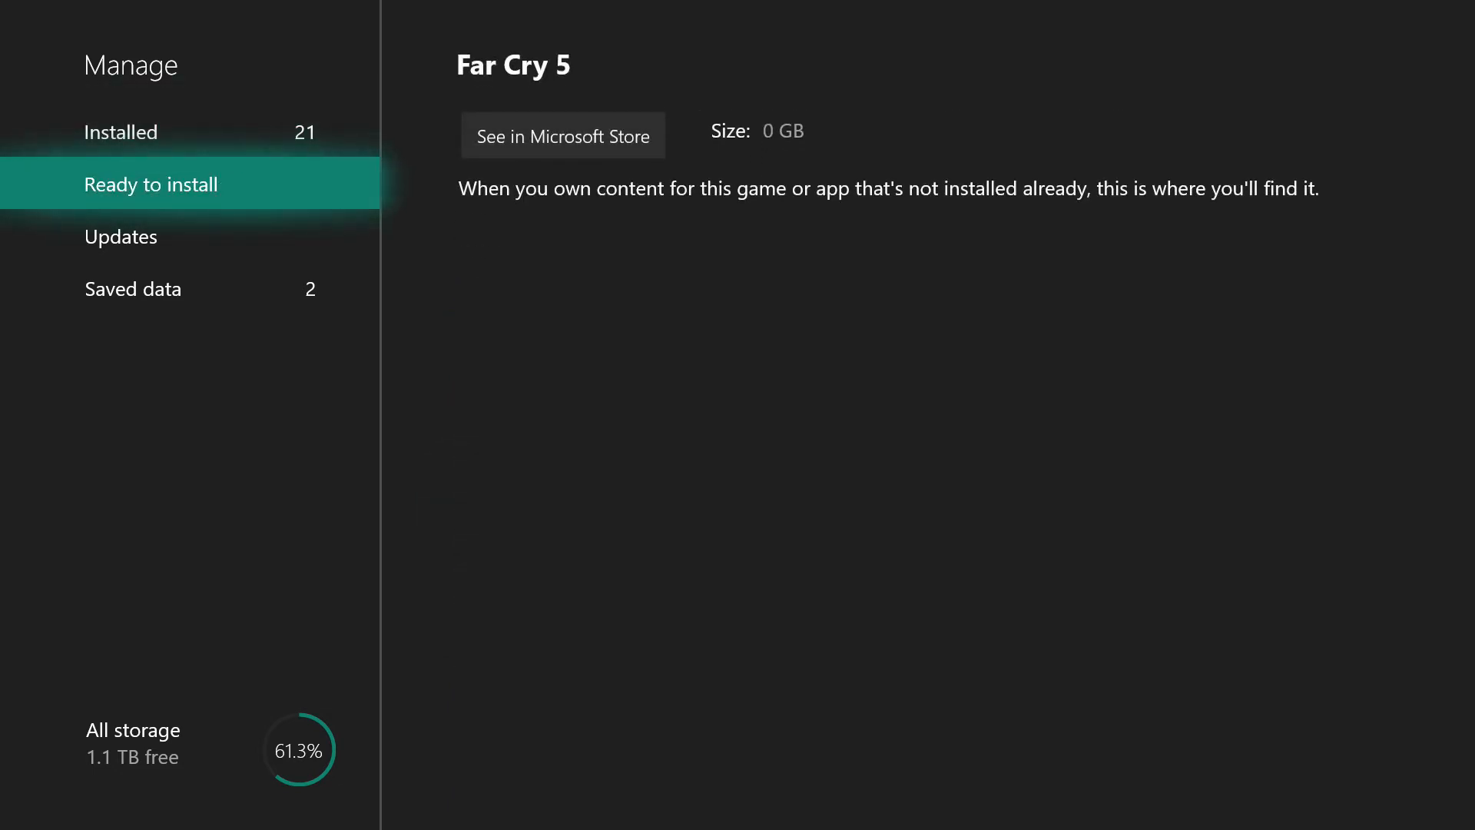
left_click(120, 236)
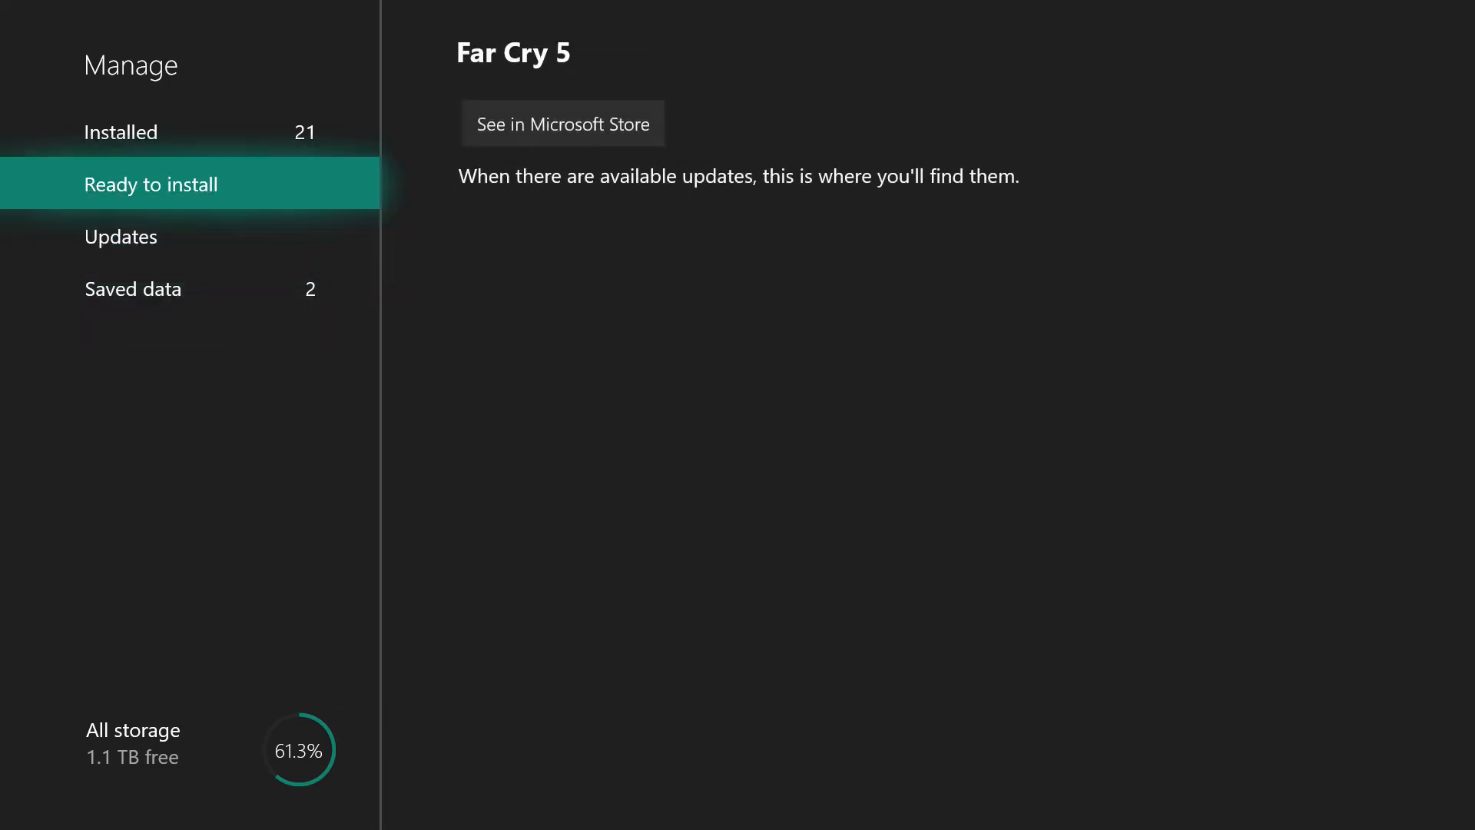
left_click(121, 131)
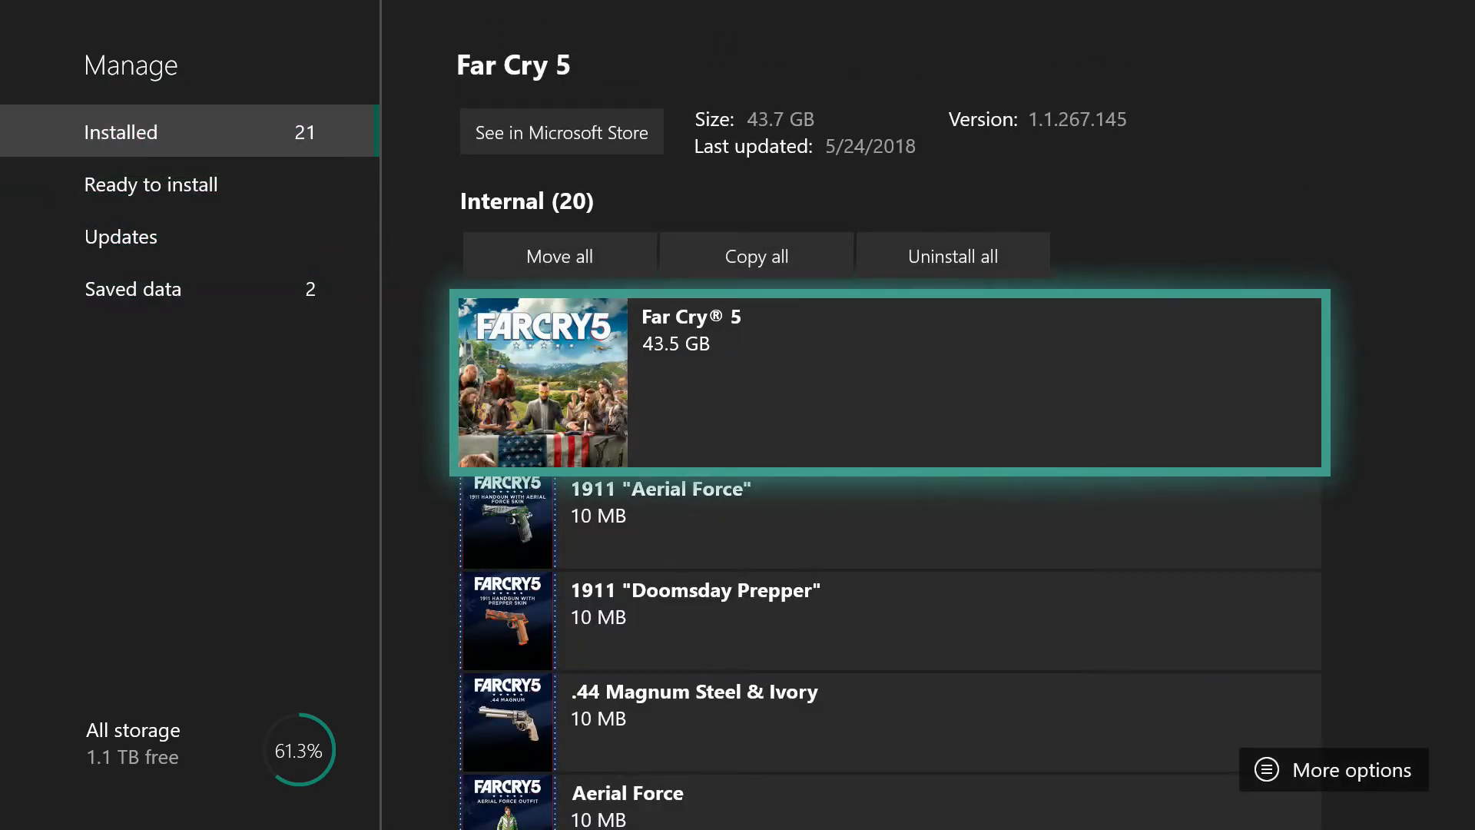